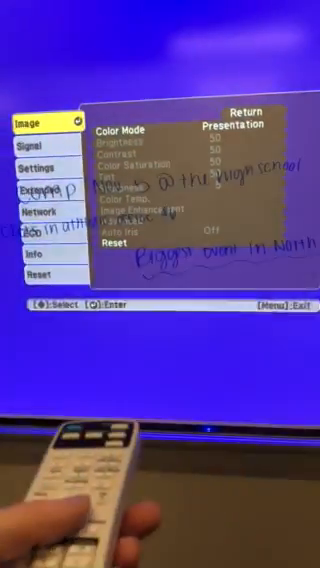
Enter Extended > Easy Interactive Function and move down to highlight Touch Unit Setup
left_click(38, 157)
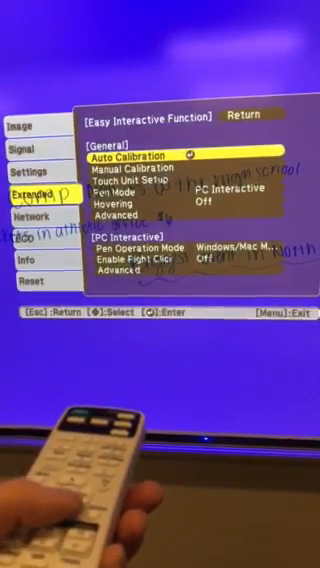
scroll("down", 3)
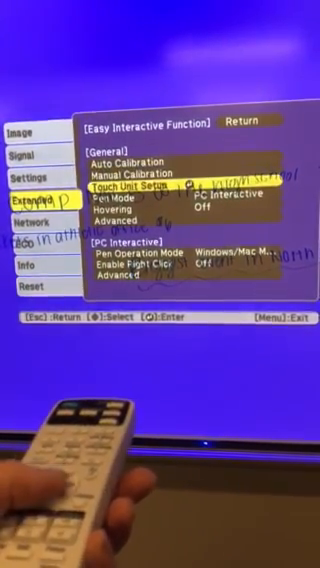